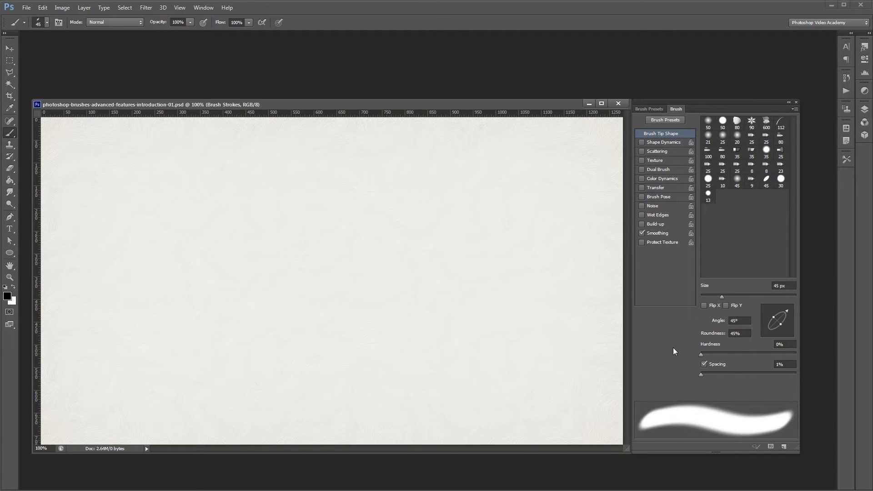
mouse_move(96, 156)
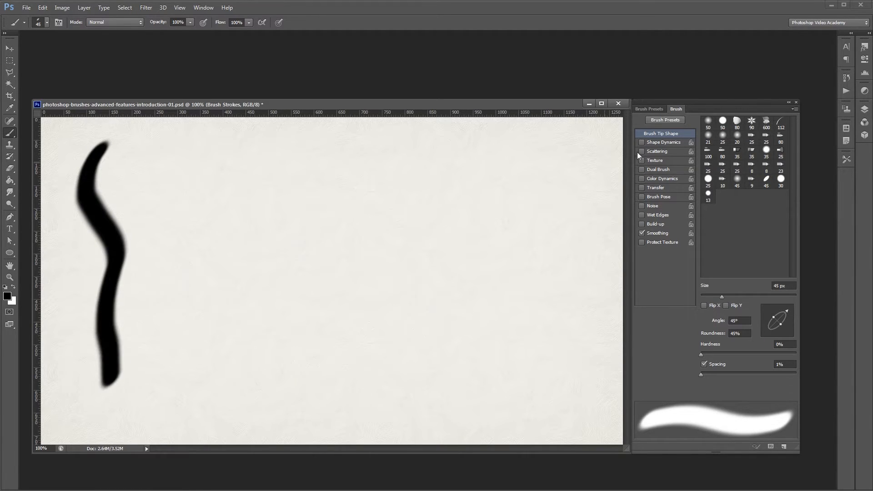
Enable Texture for the brush and show its texture options
click(641, 160)
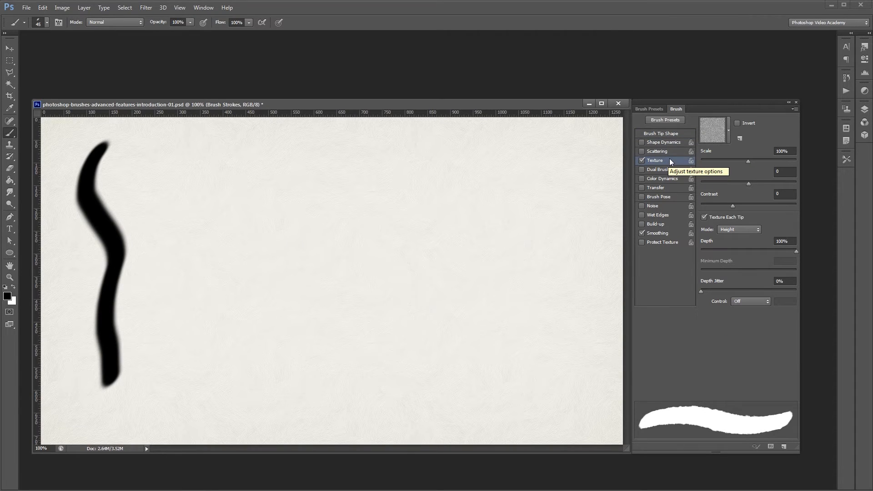
click(713, 128)
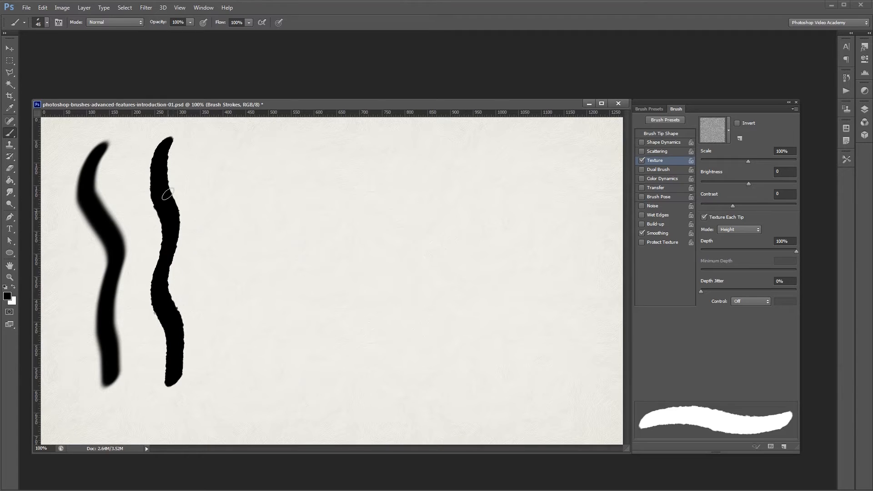
mouse_move(158, 171)
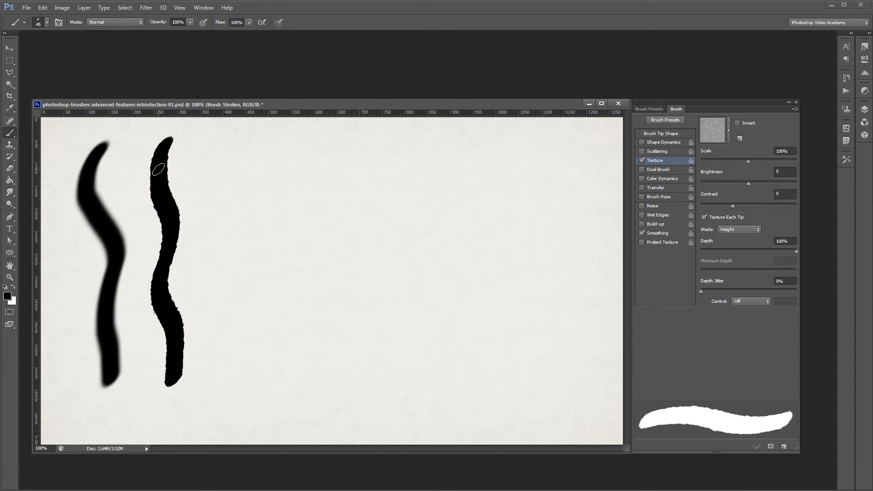
mouse_move(203, 176)
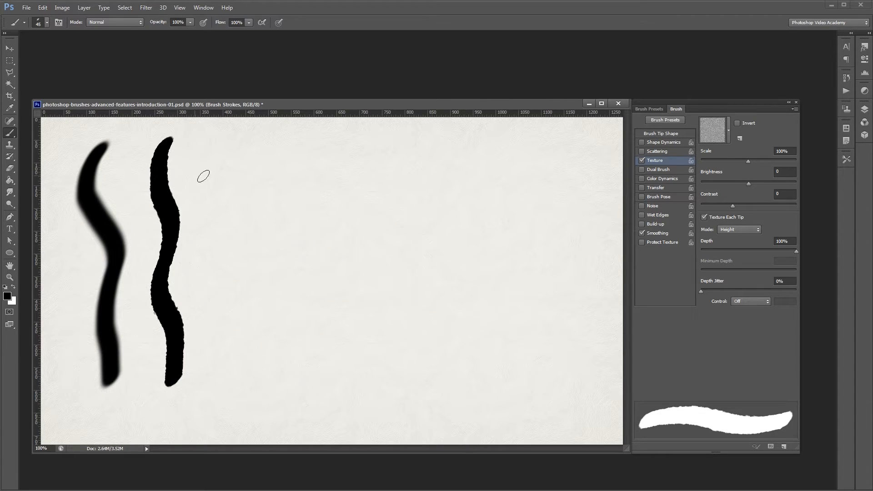
mouse_move(771, 251)
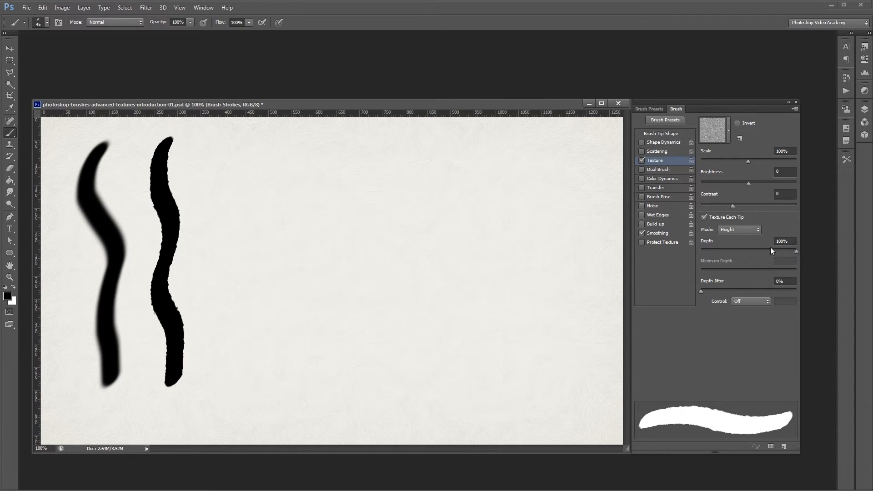
mouse_move(795, 254)
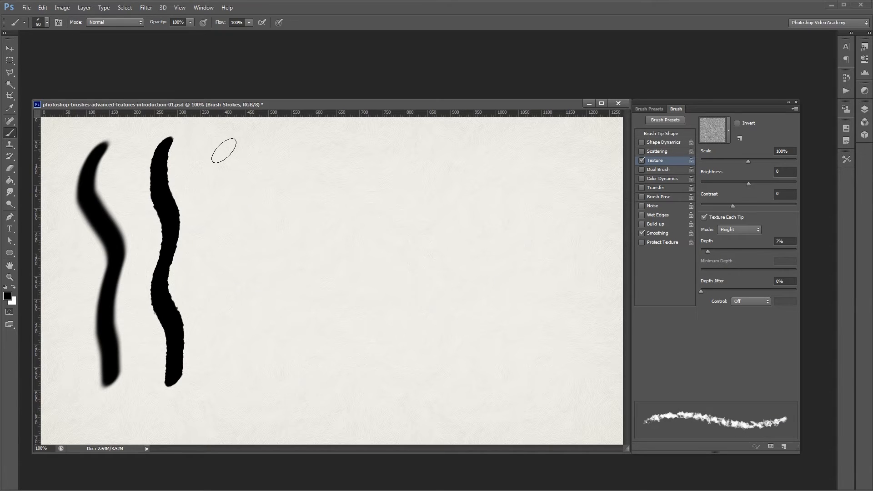
mouse_move(231, 146)
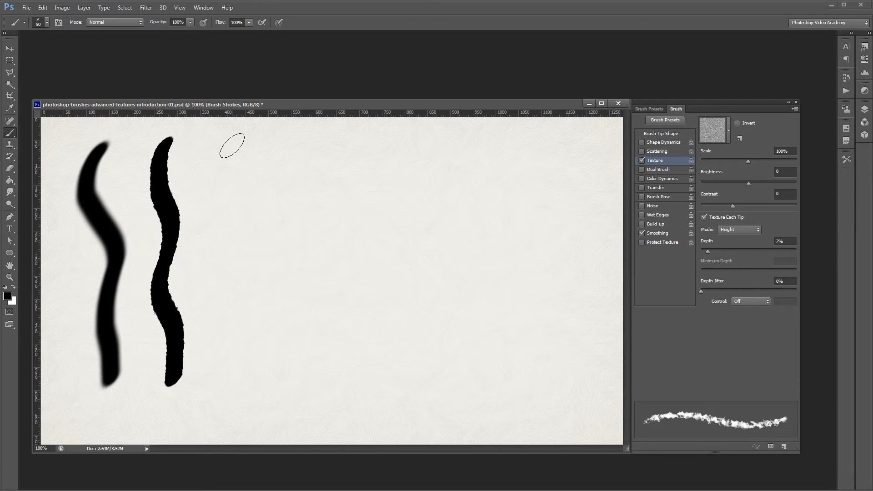
Paint a third stroke at 7% texture depth and switch on Invert
drag(233, 142, 231, 390)
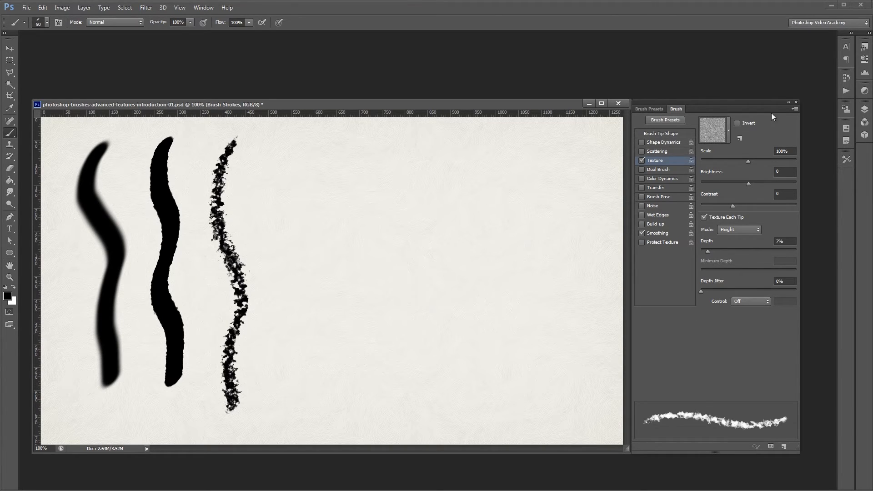
click(737, 123)
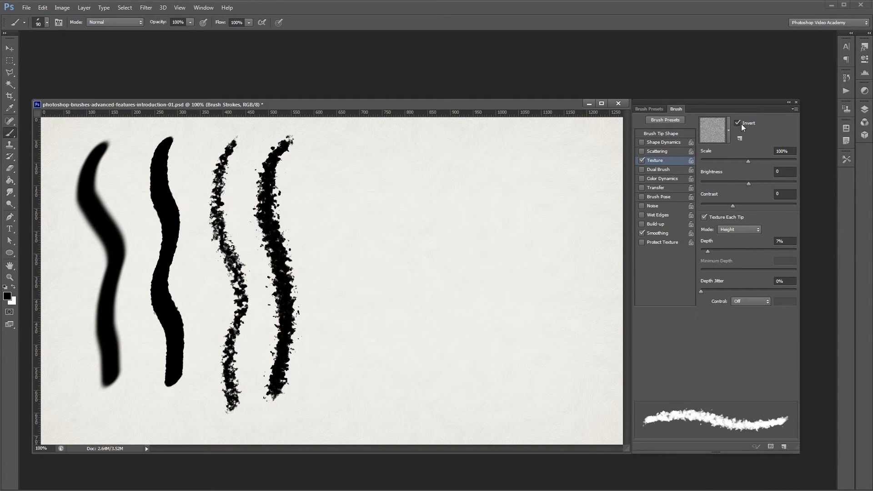
Switch Invert back off and select a texture value to reset it
click(738, 123)
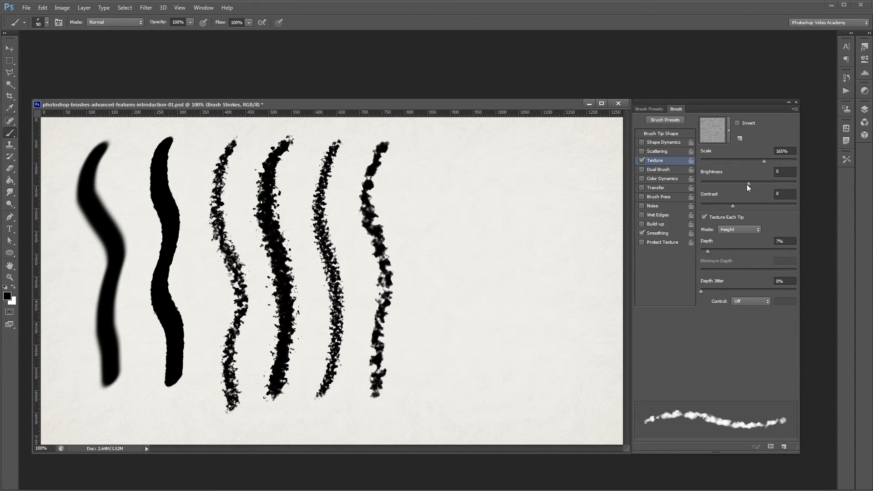
mouse_move(735, 207)
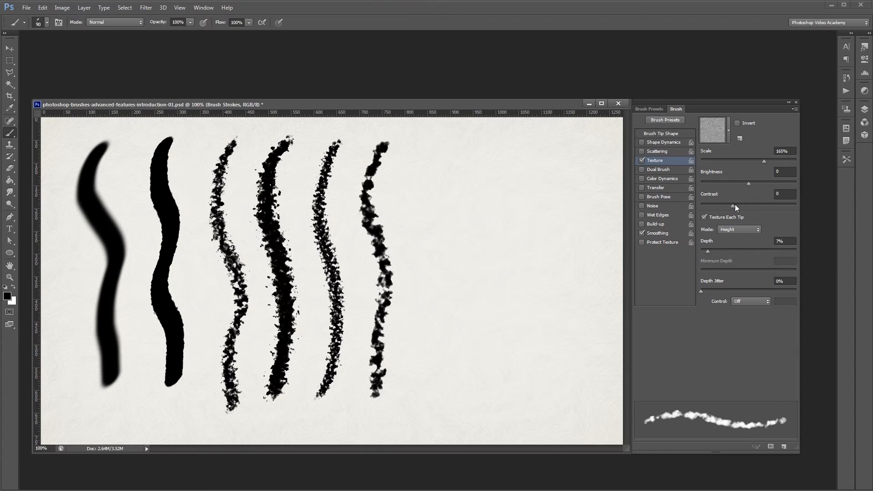
mouse_move(711, 255)
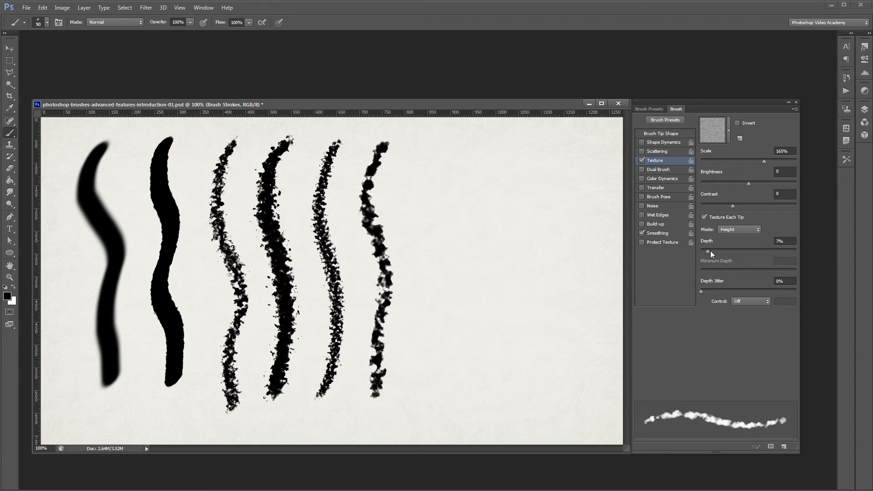
mouse_move(716, 176)
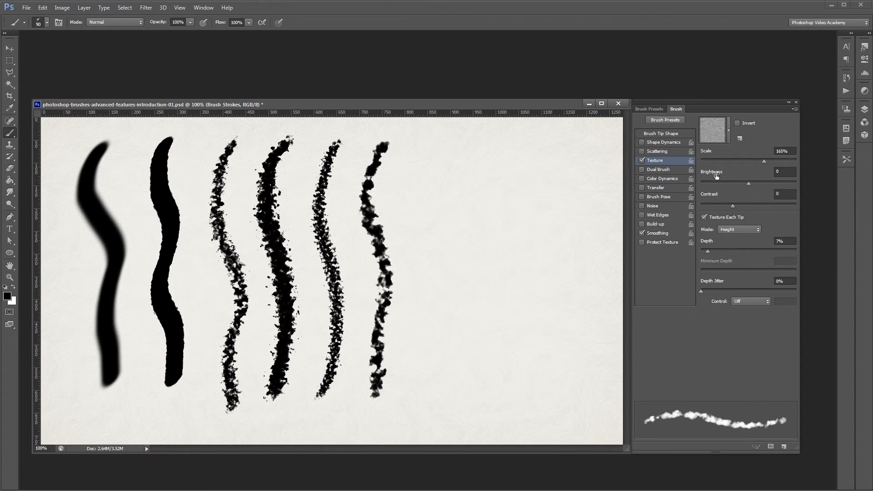
mouse_move(733, 208)
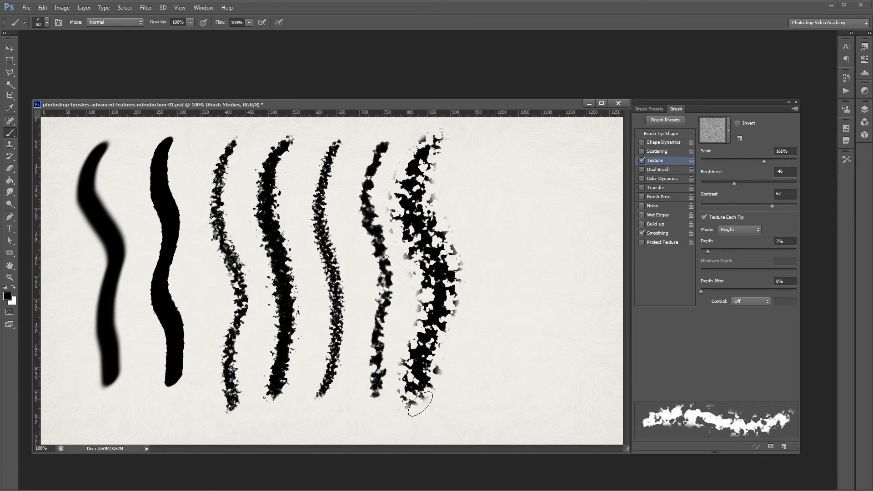
triple_click(784, 151)
text(100)
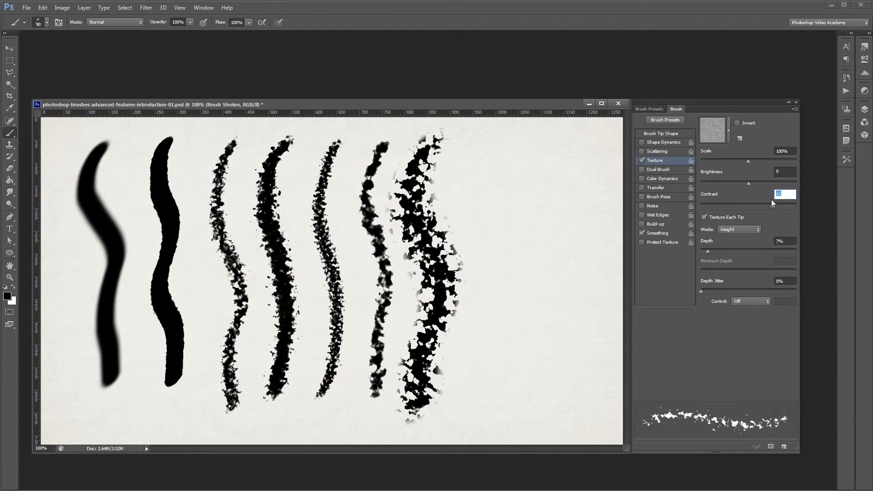
Confirm the reset texture values and untick Texture Each Tip
click(704, 218)
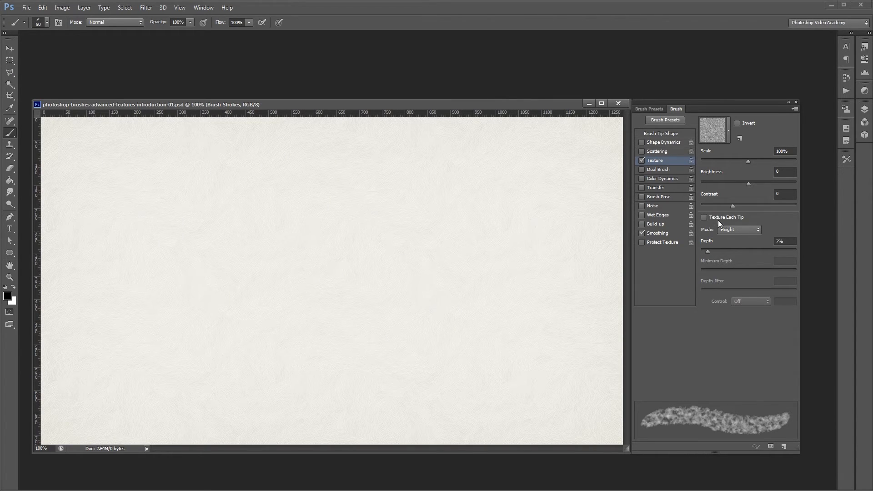
Turn Texture Each Tip on, try other texture modes, then return Mode to Height
click(704, 217)
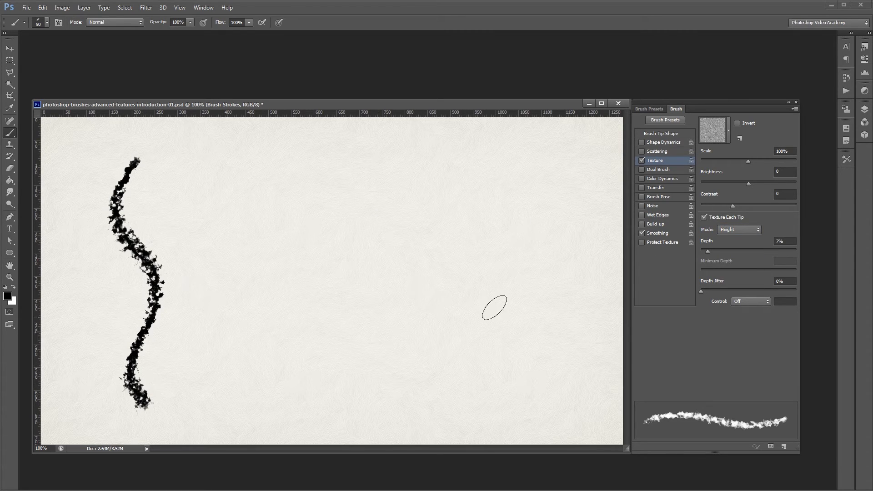
click(738, 229)
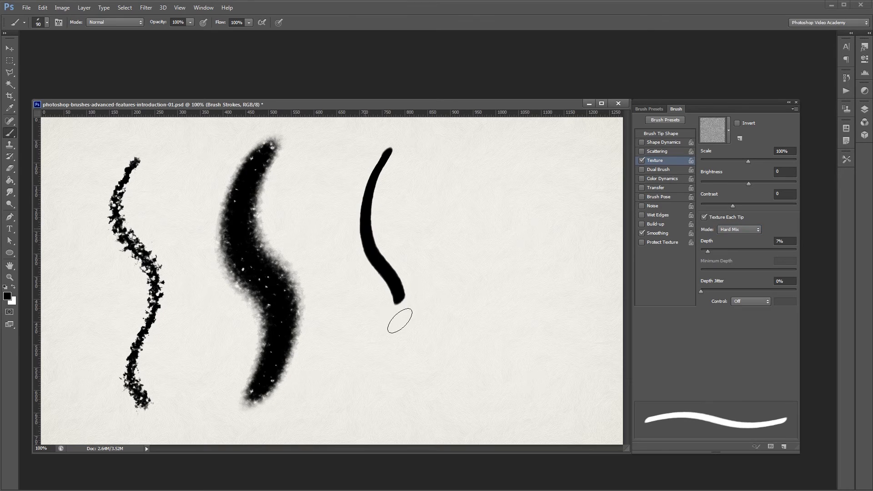
click(739, 229)
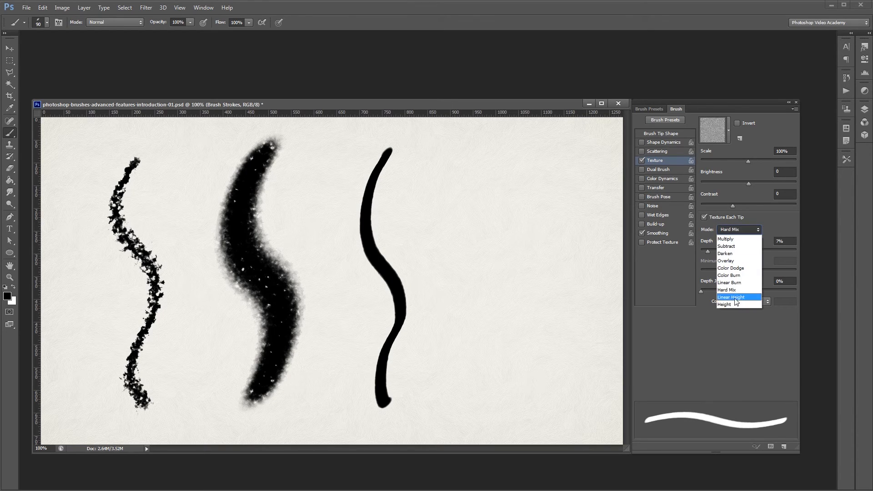
click(726, 304)
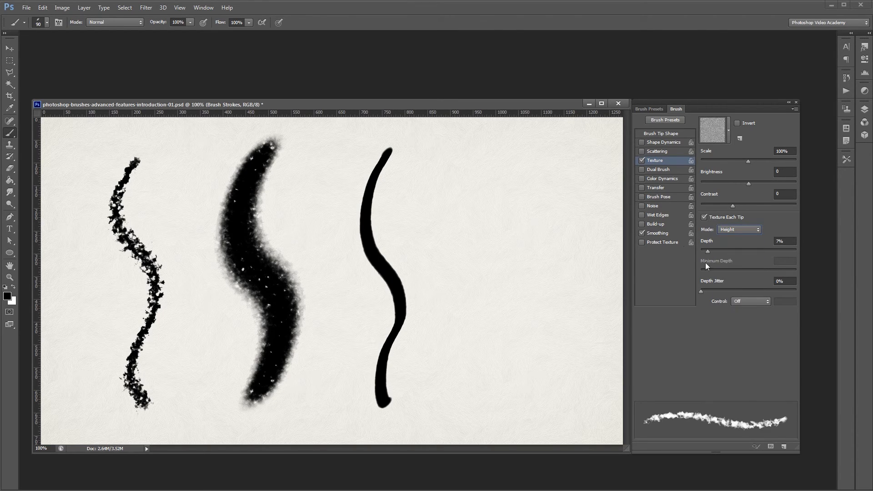
mouse_move(465, 154)
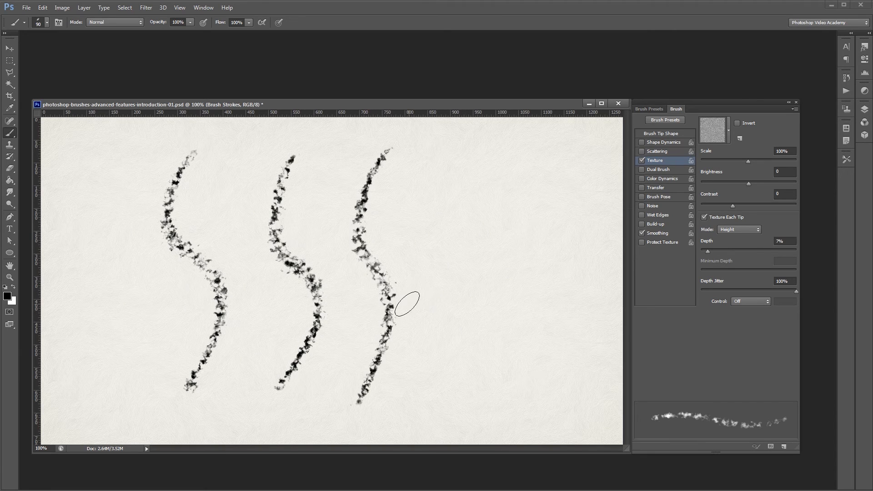
mouse_move(393, 310)
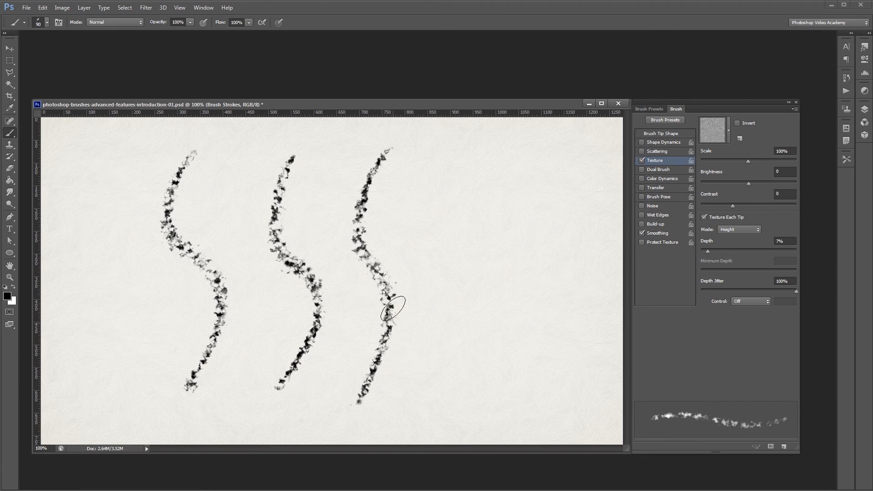
mouse_move(690, 287)
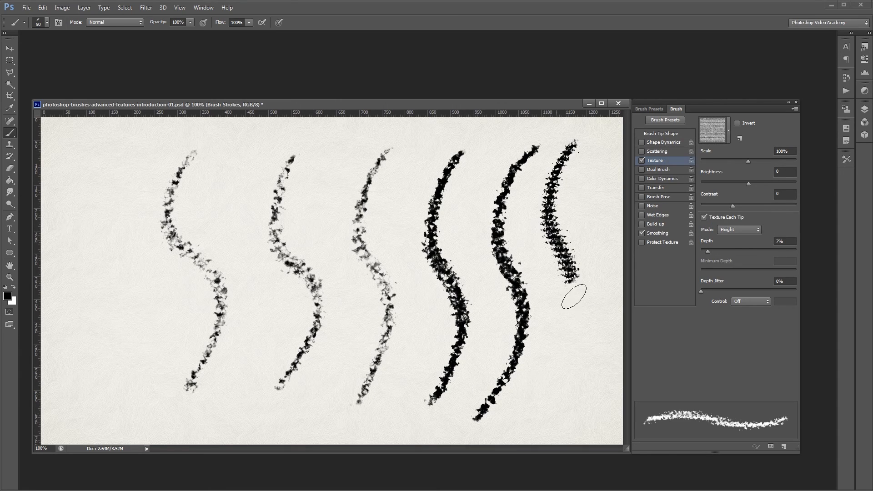
Choose a different texture pattern and reopen the pattern picker
click(727, 130)
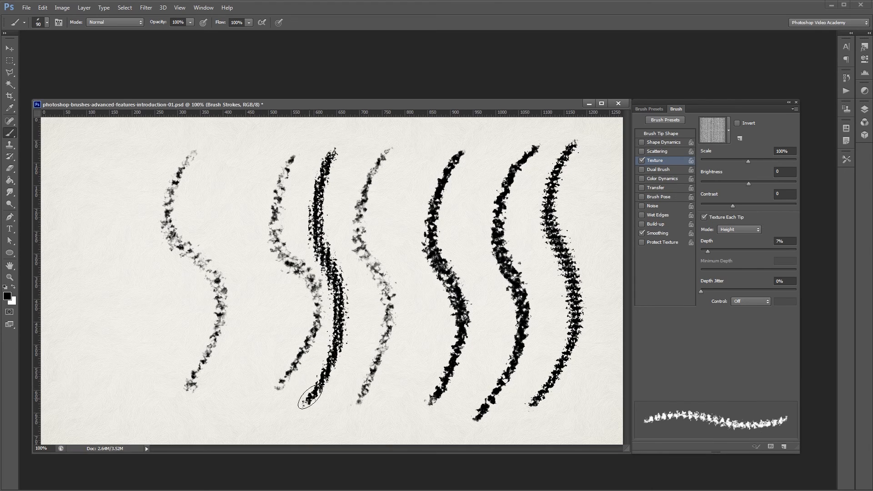
click(739, 137)
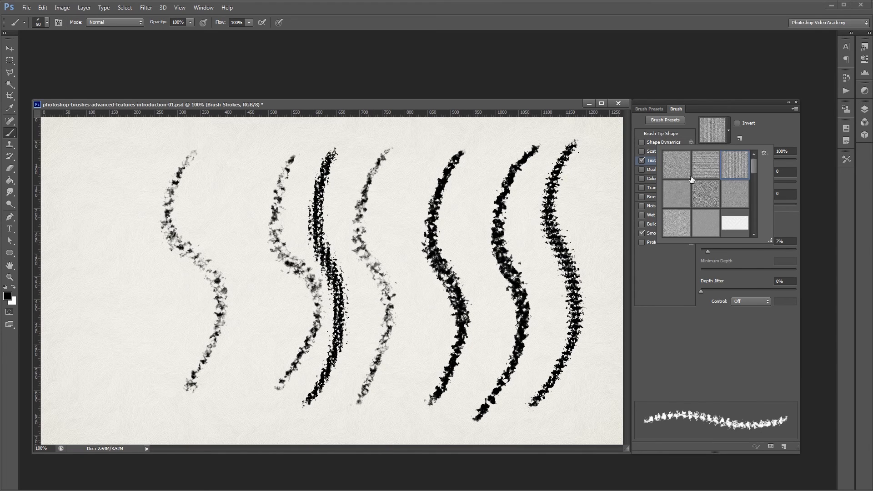